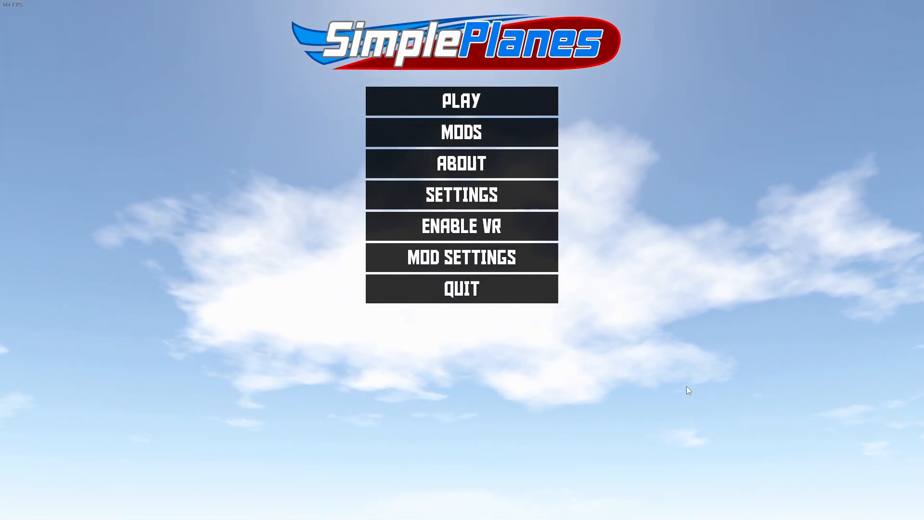
Enter the aircraft designer from the main menu to load the Pushback Tug
click(461, 100)
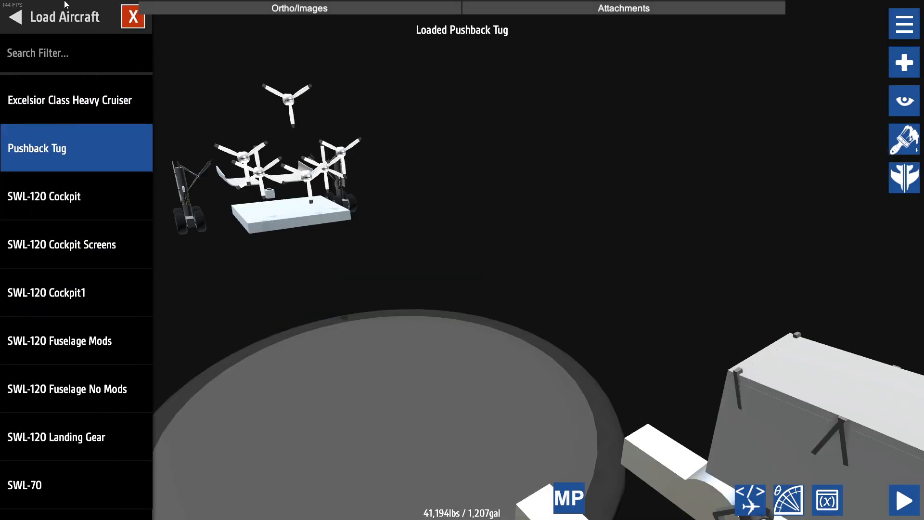
Load the Test Car build and spawn it on the runway for a drive
click(132, 17)
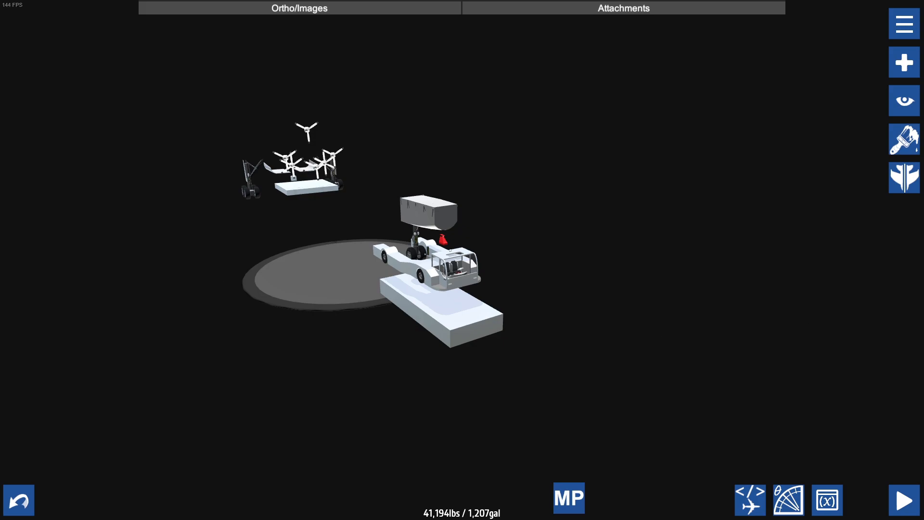
click(903, 23)
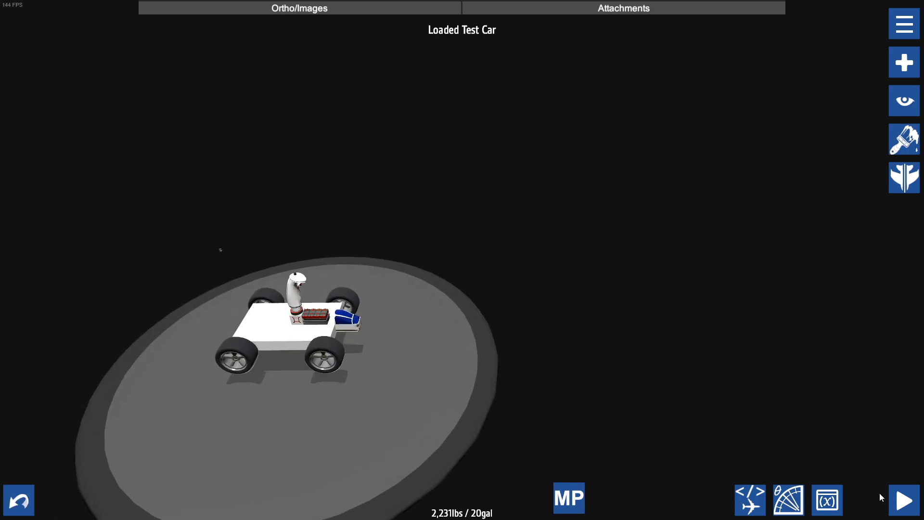
click(904, 500)
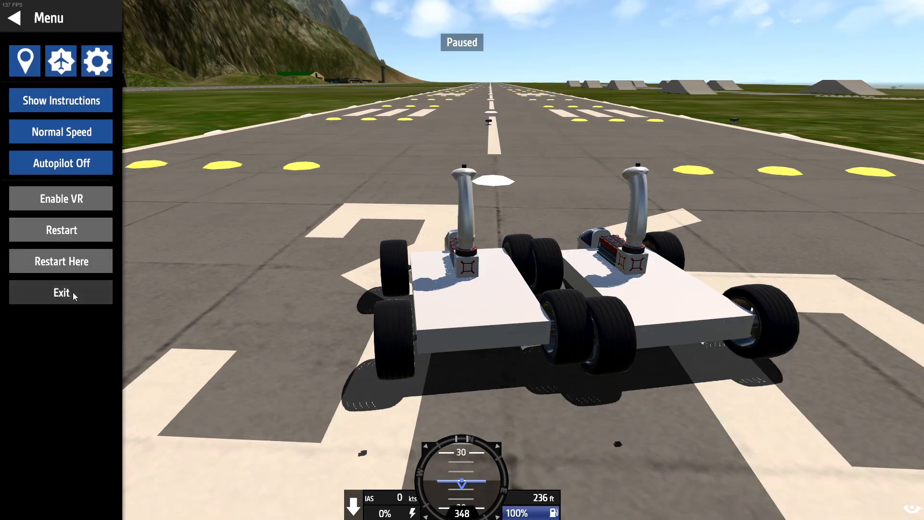
Exit the runway test to the designer and bring up the SWL-120 Technical Manual in Word
click(61, 292)
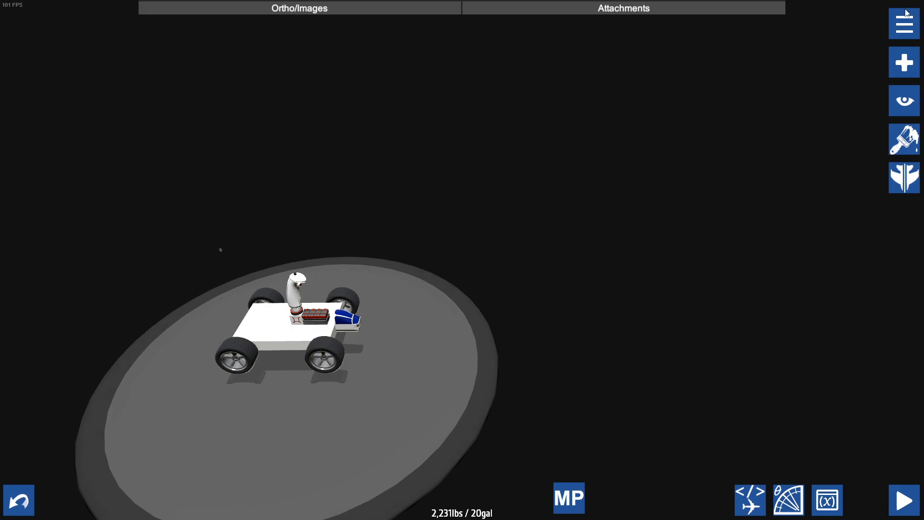
click(904, 24)
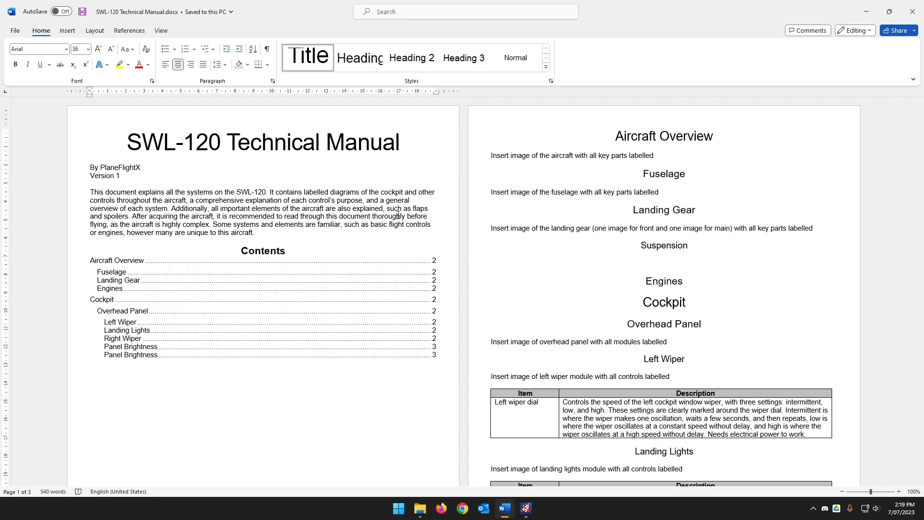
Scroll the manual from the Overhead Panel heading through the wiper and landing light tables
click(126, 142)
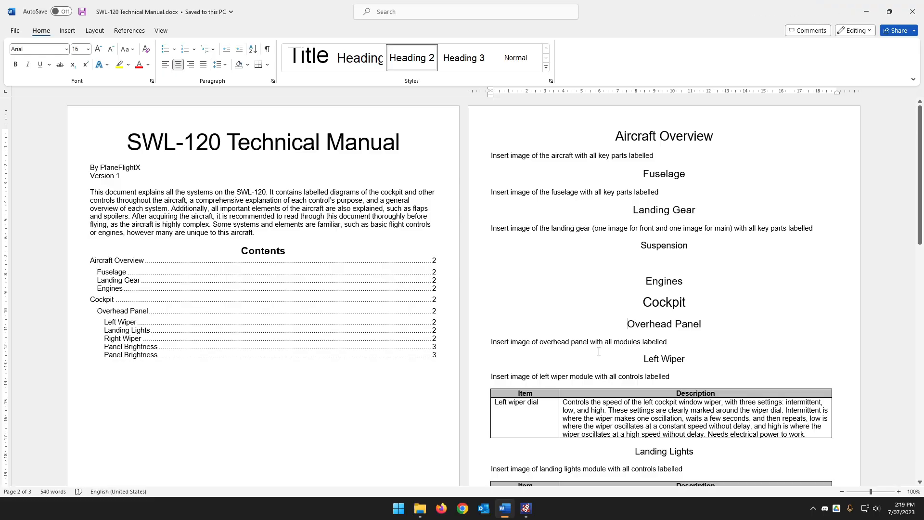
click(627, 323)
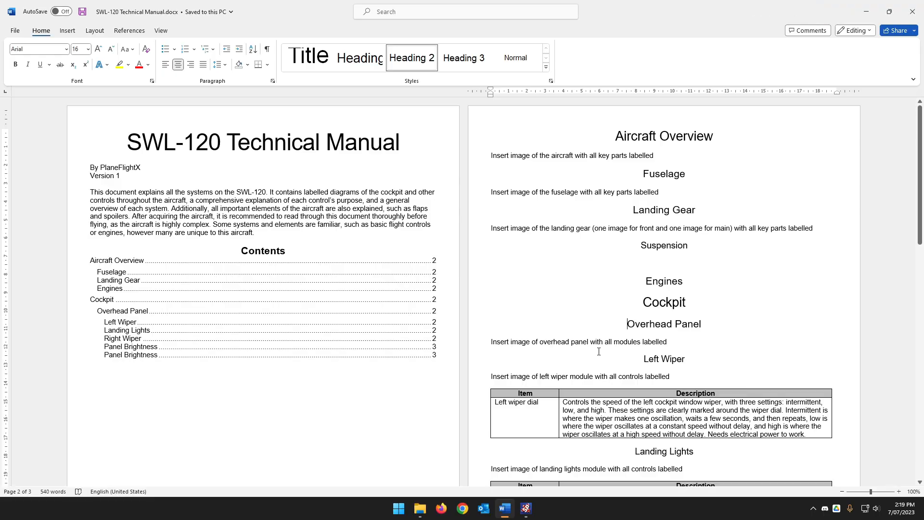
scroll(down, 3)
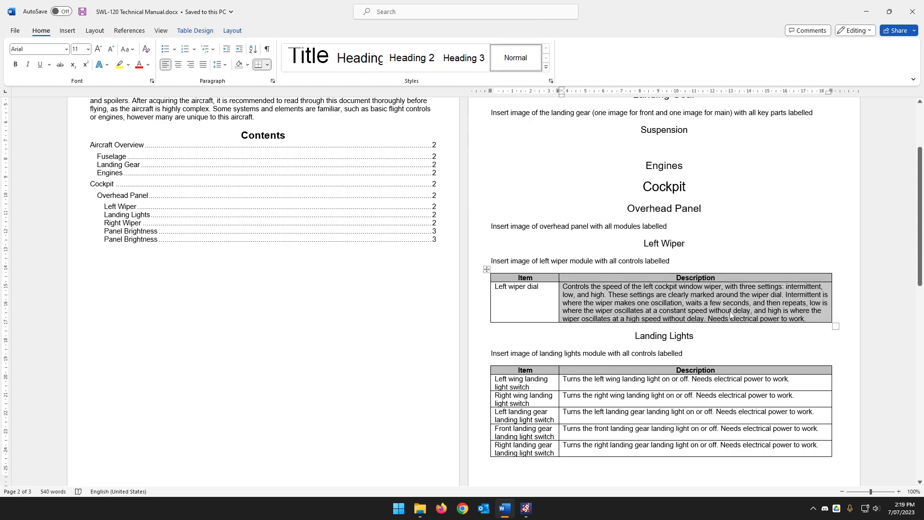
scroll(down, 3)
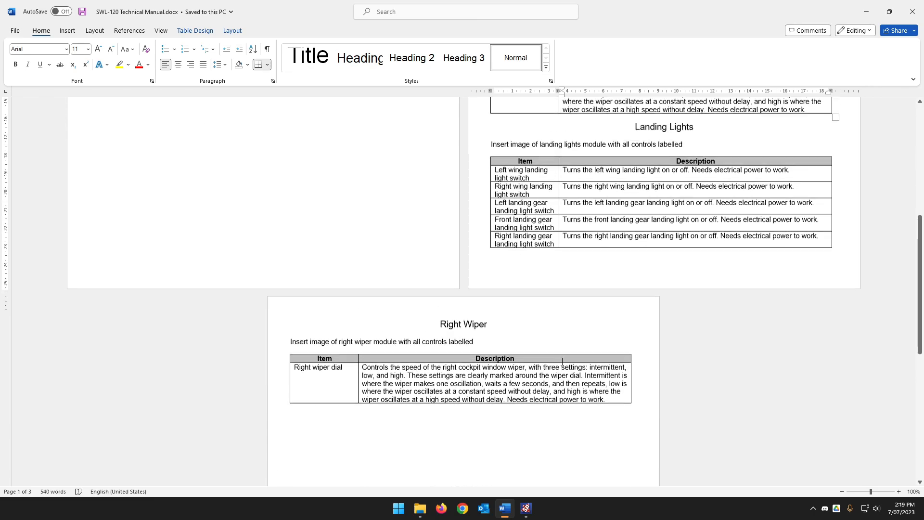
scroll(down, 3)
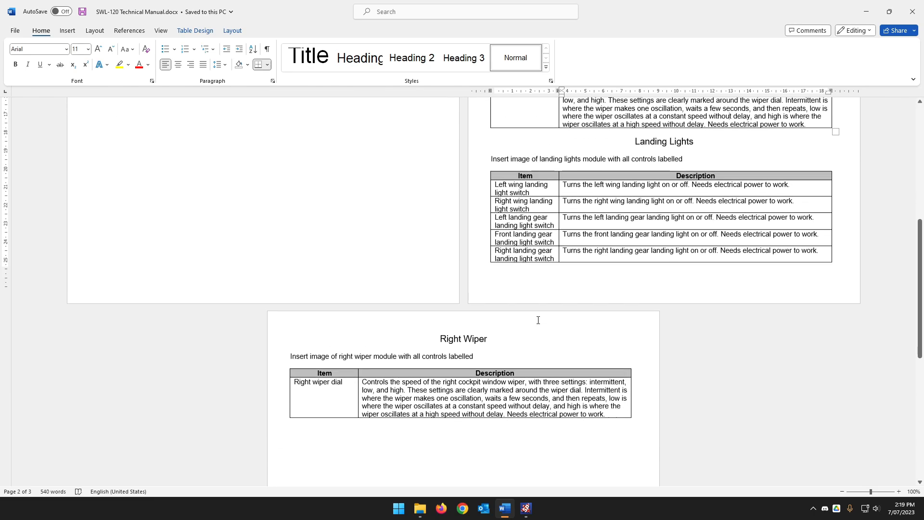
scroll(down, 3)
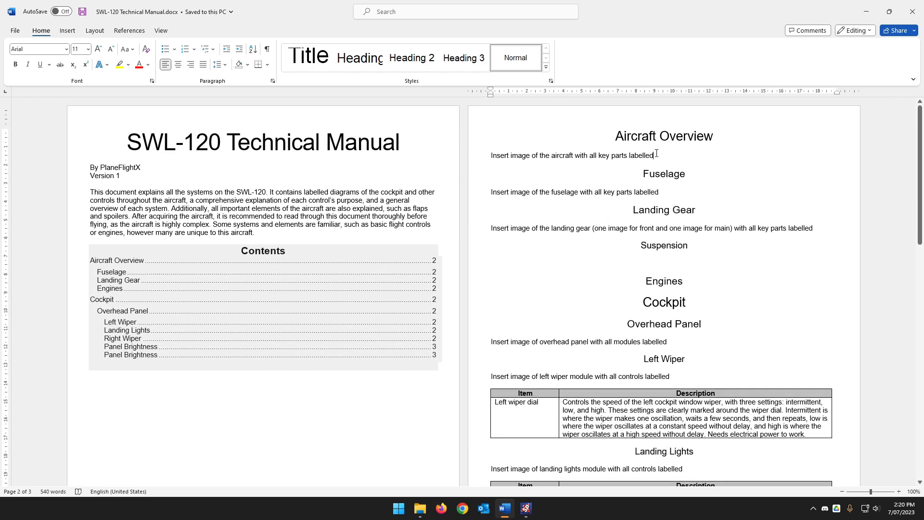
scroll(down, 3)
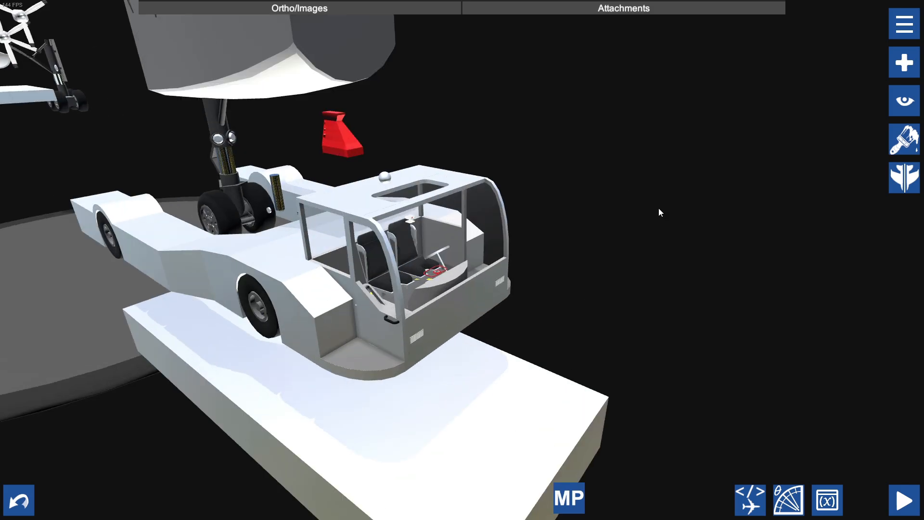
click(12, 341)
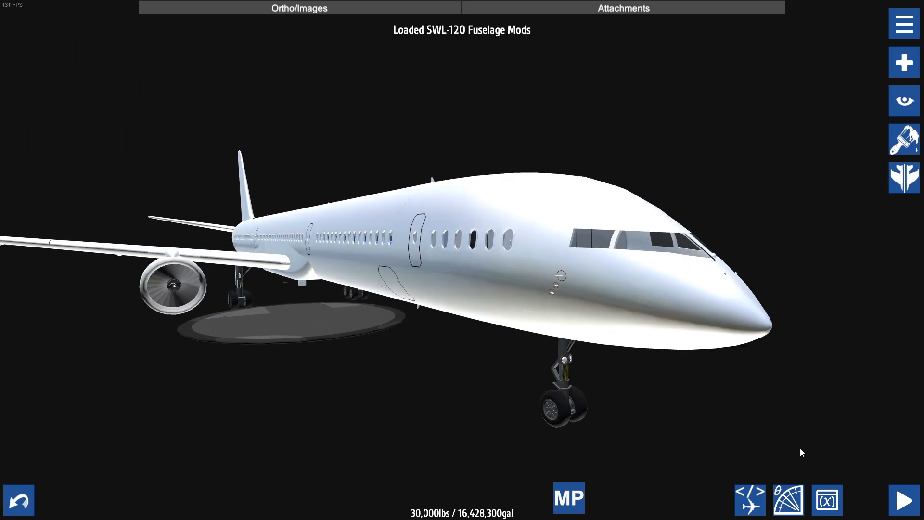
click(906, 498)
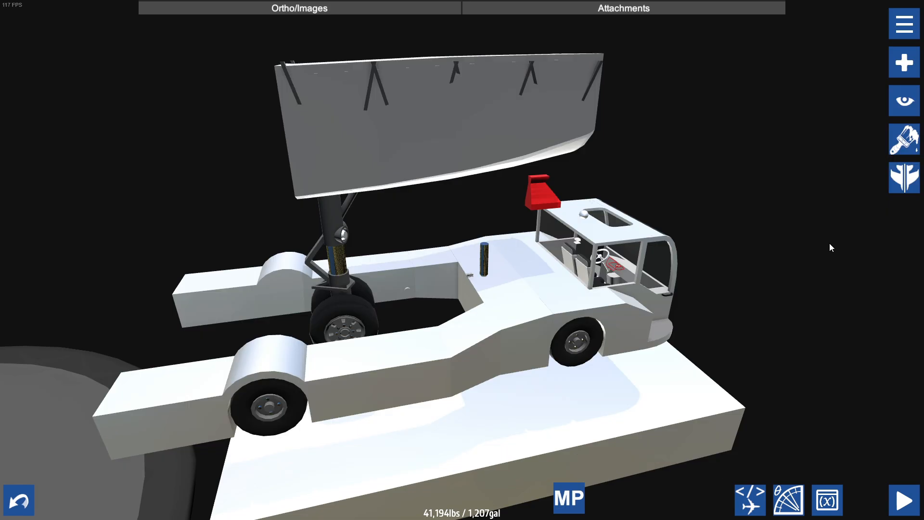
click(298, 8)
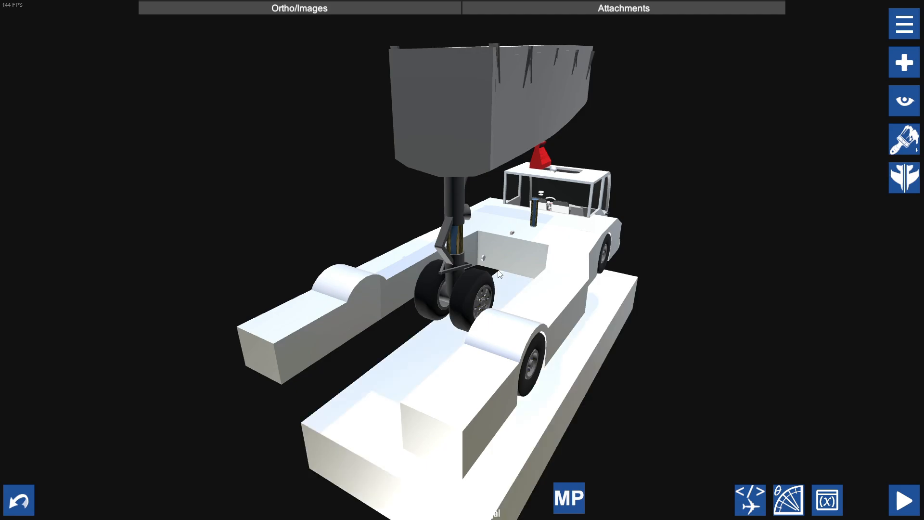
drag(497, 274, 525, 324)
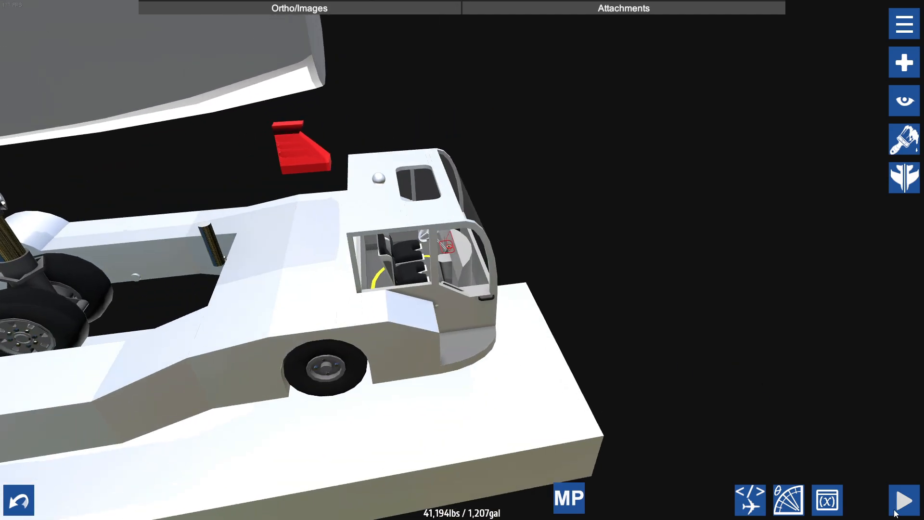
click(903, 499)
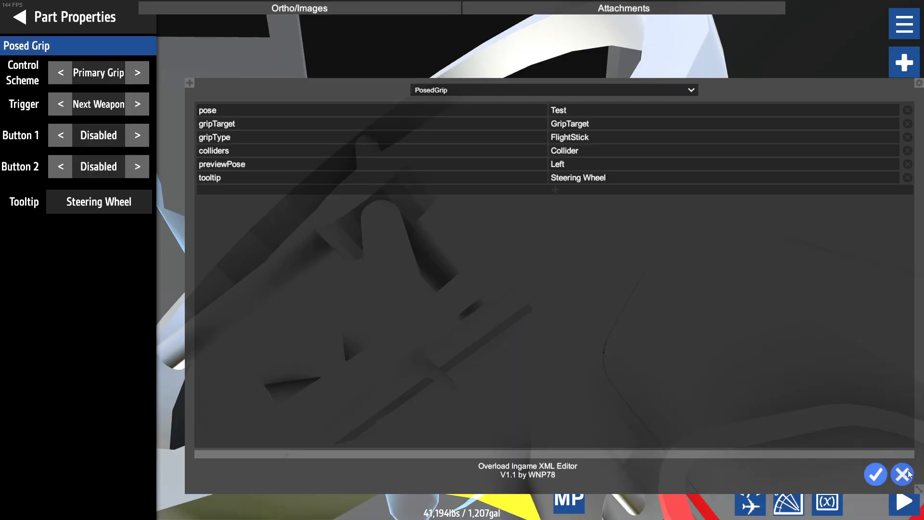
Show the grip's PosedGrip then ControlBinding properties (NextWeapon, triggerPressed)
click(902, 475)
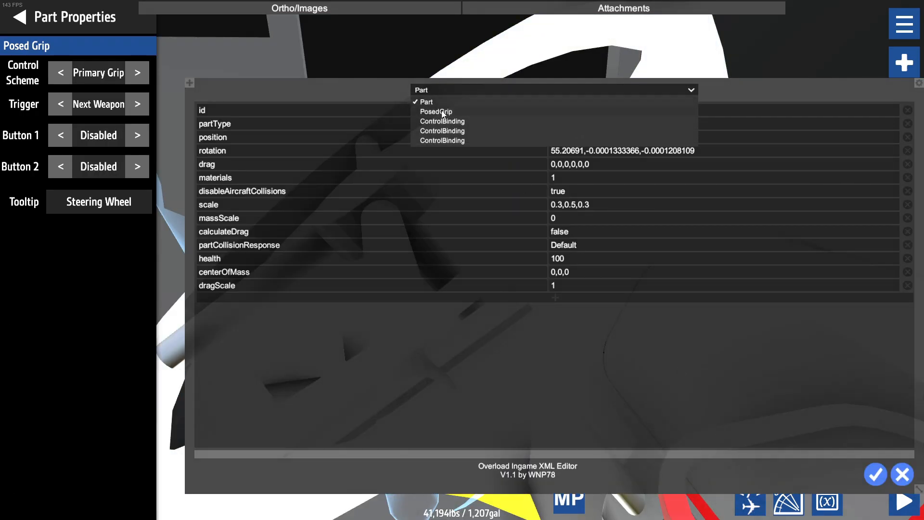
click(436, 111)
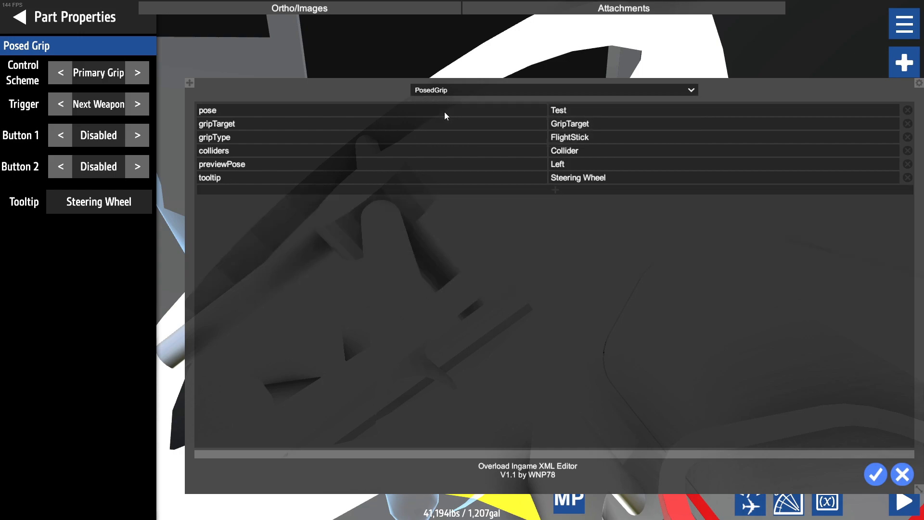
mouse_move(482, 126)
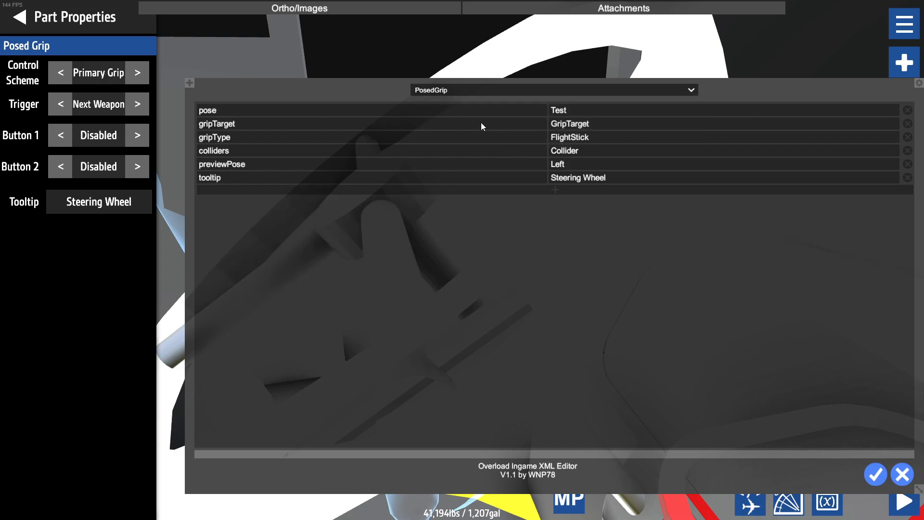
click(553, 90)
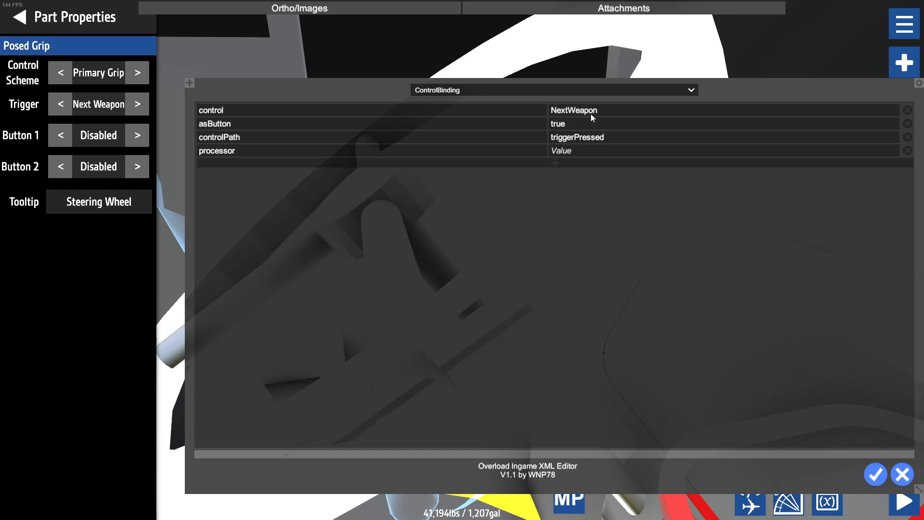
text(Pir)
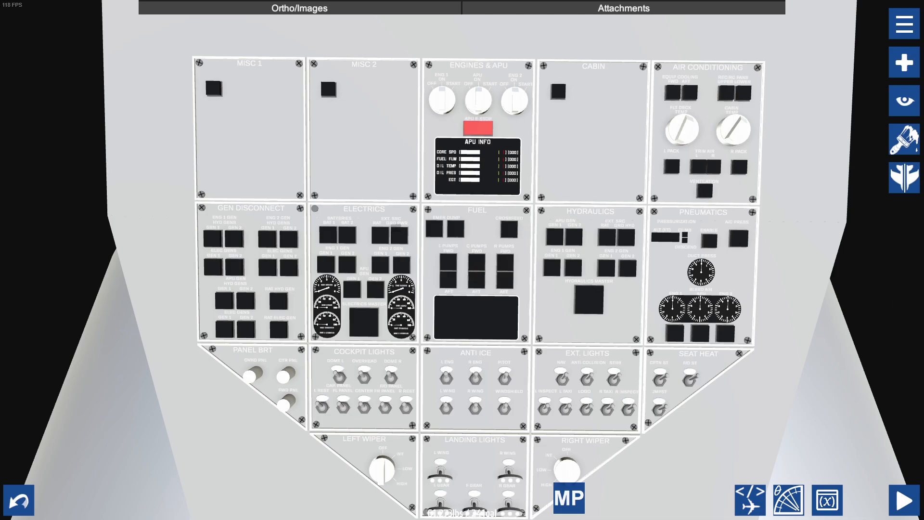
mouse_move(65, 241)
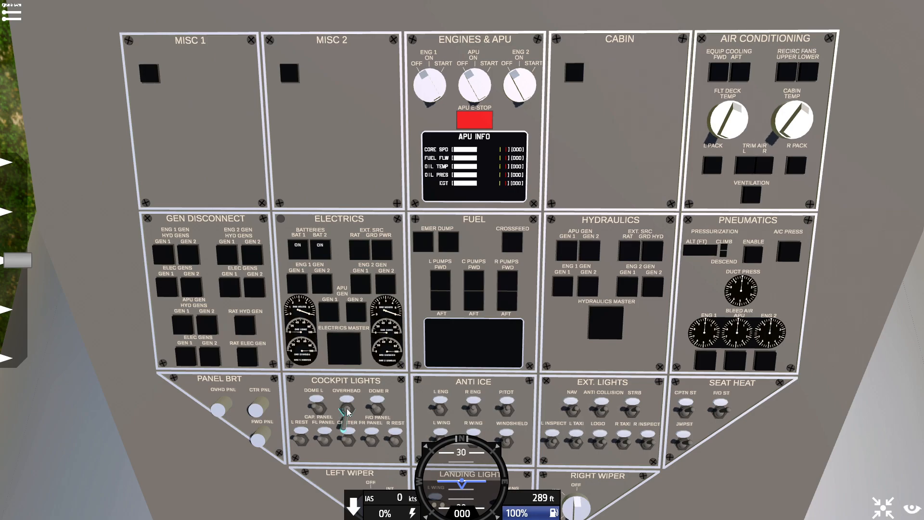
Toggle GEN switches on the gen disconnect module so the NO GEN lights come on
click(343, 342)
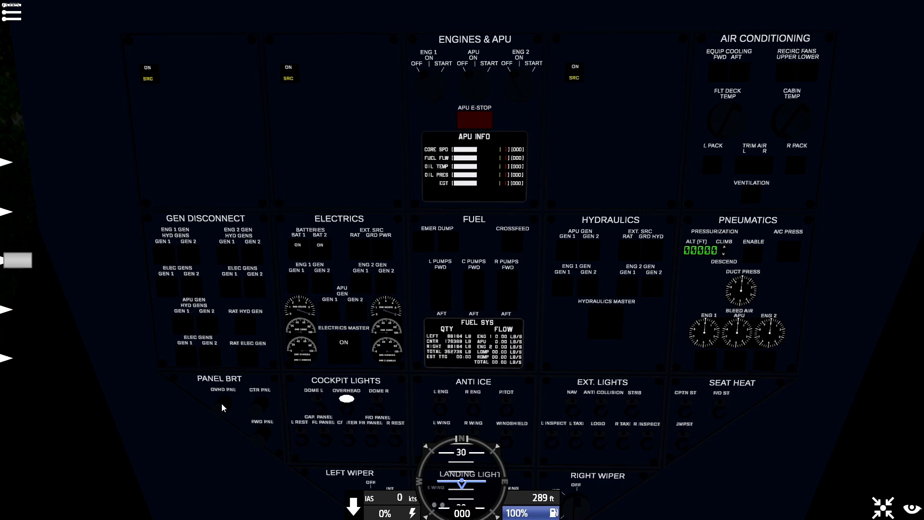
mouse_move(399, 138)
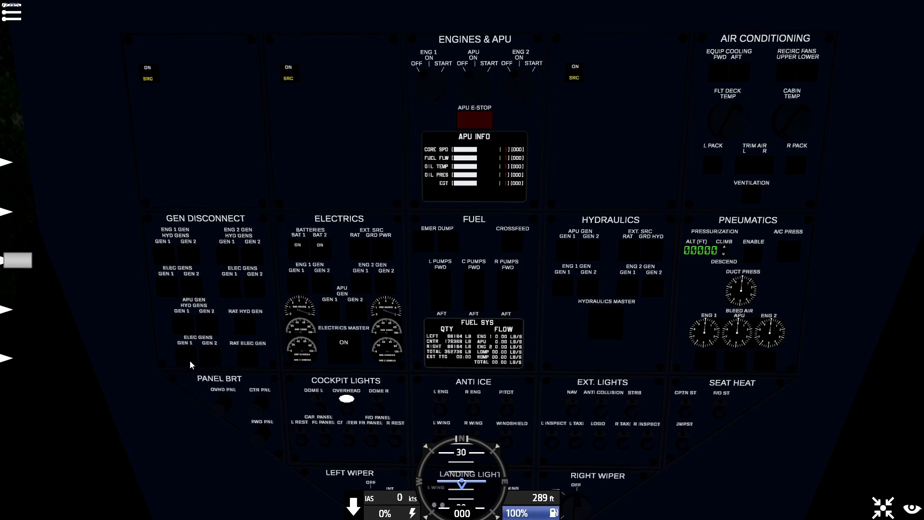
mouse_move(346, 399)
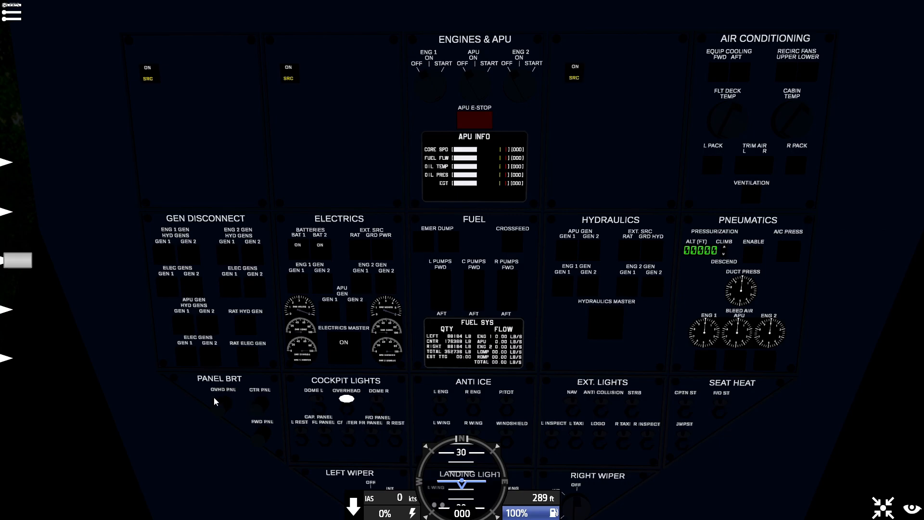
mouse_move(196, 396)
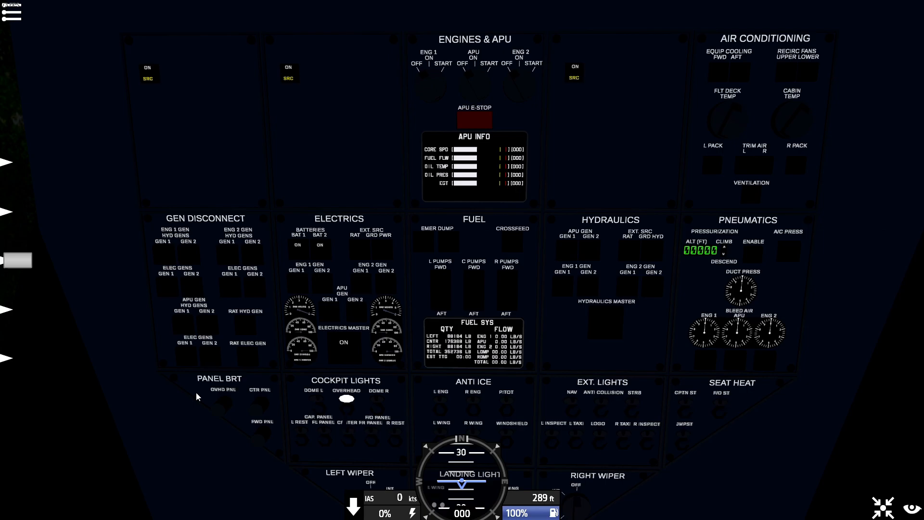
mouse_move(460, 148)
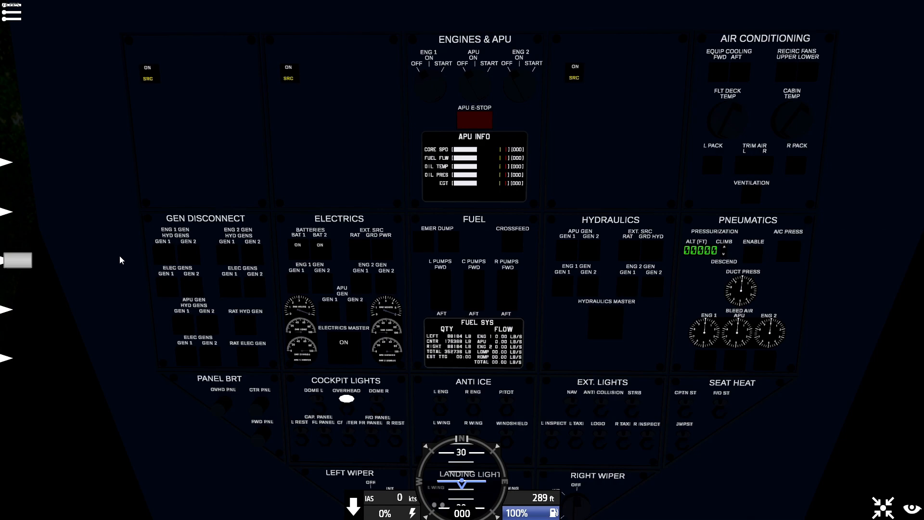
mouse_move(670, 78)
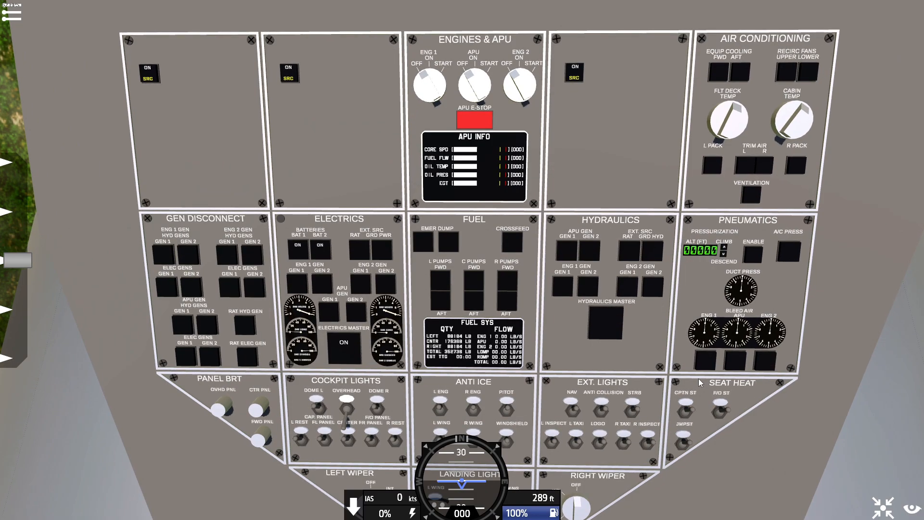
mouse_move(705, 446)
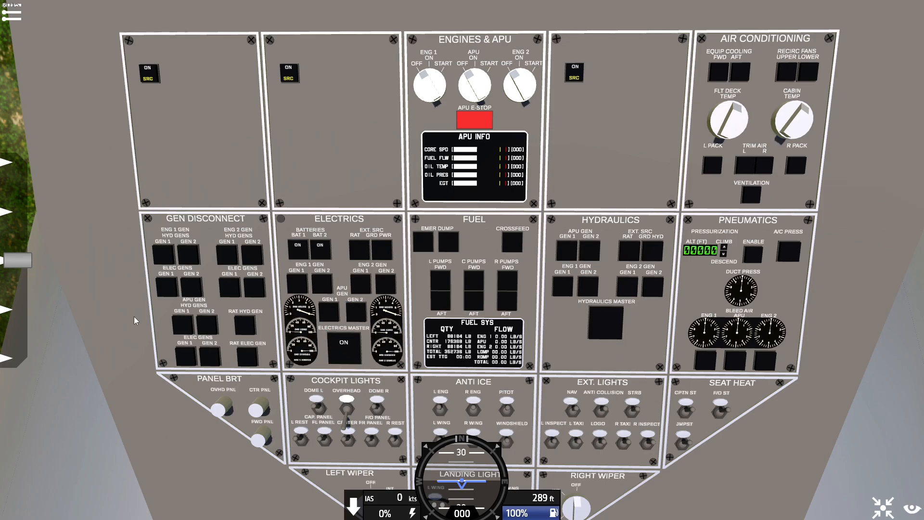
mouse_move(151, 141)
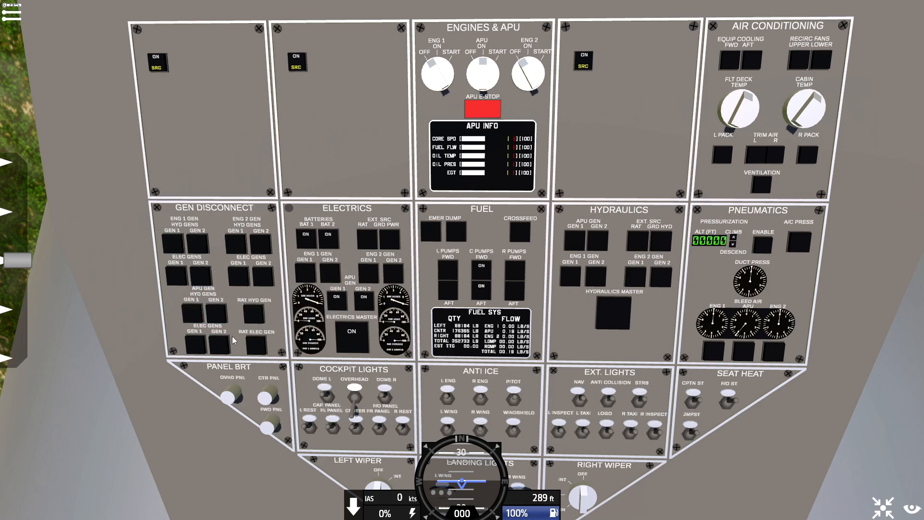
mouse_move(196, 327)
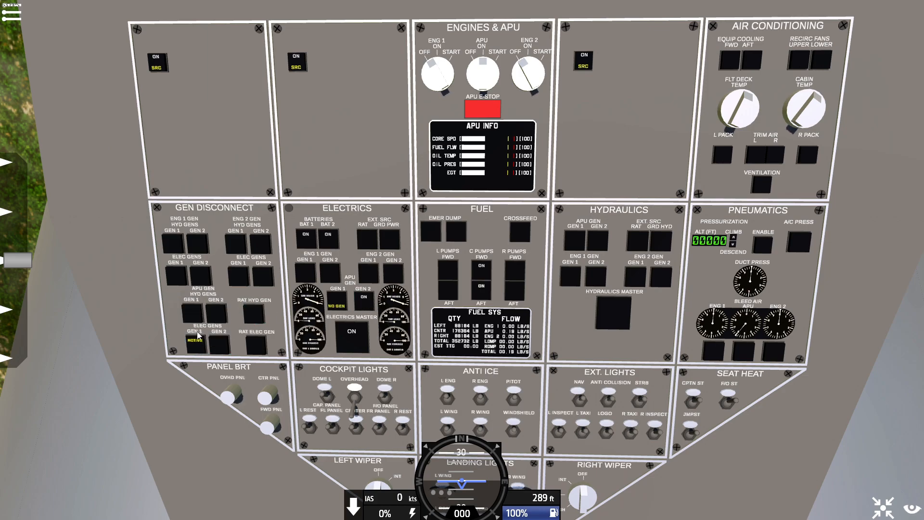
click(194, 341)
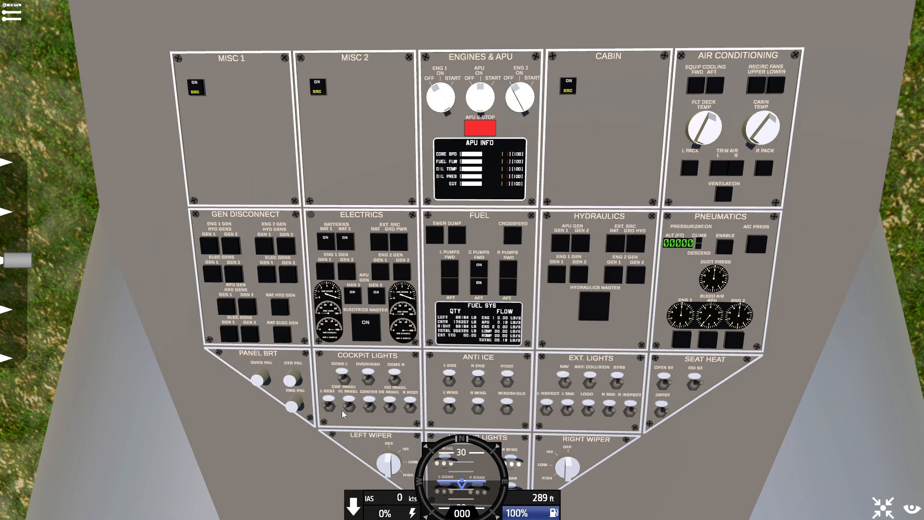
mouse_move(492, 196)
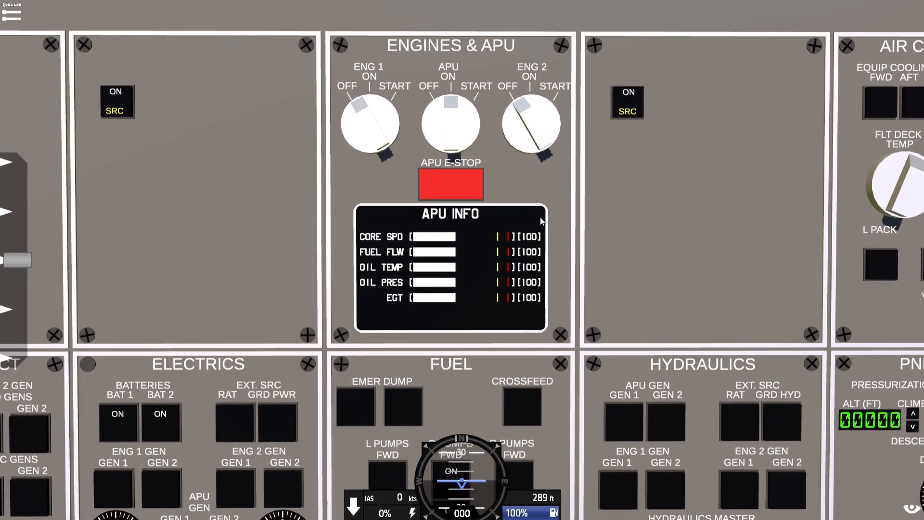
mouse_move(460, 258)
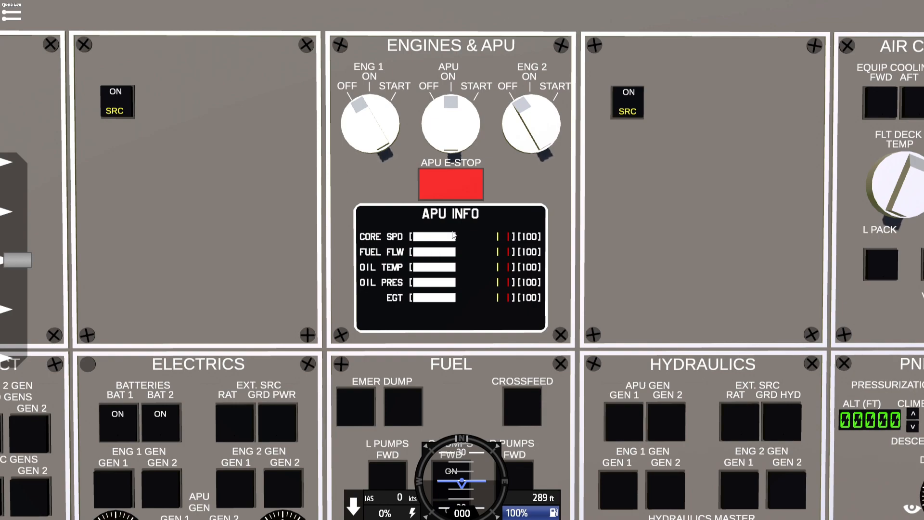
mouse_move(461, 235)
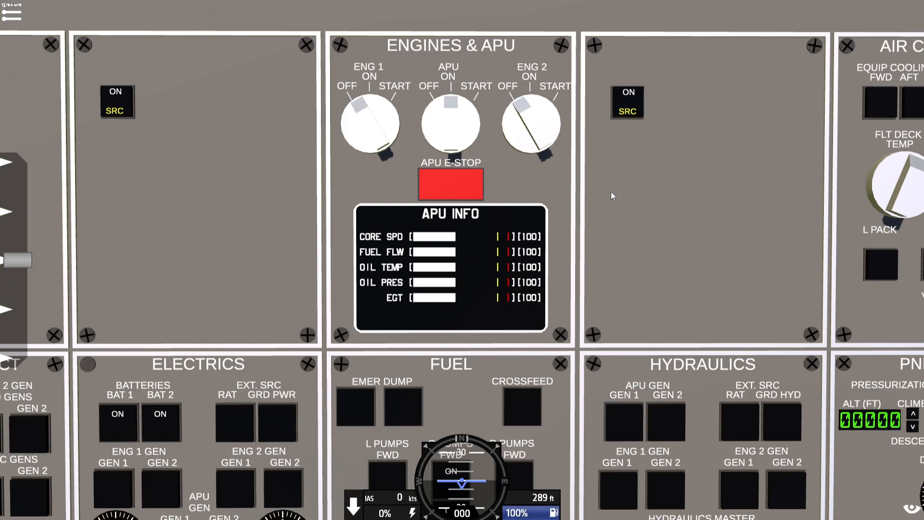
mouse_move(497, 170)
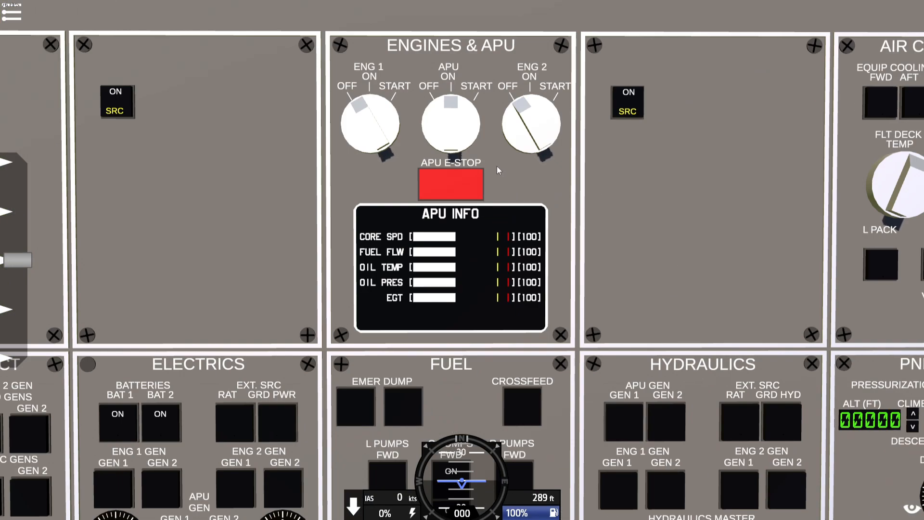
click(450, 124)
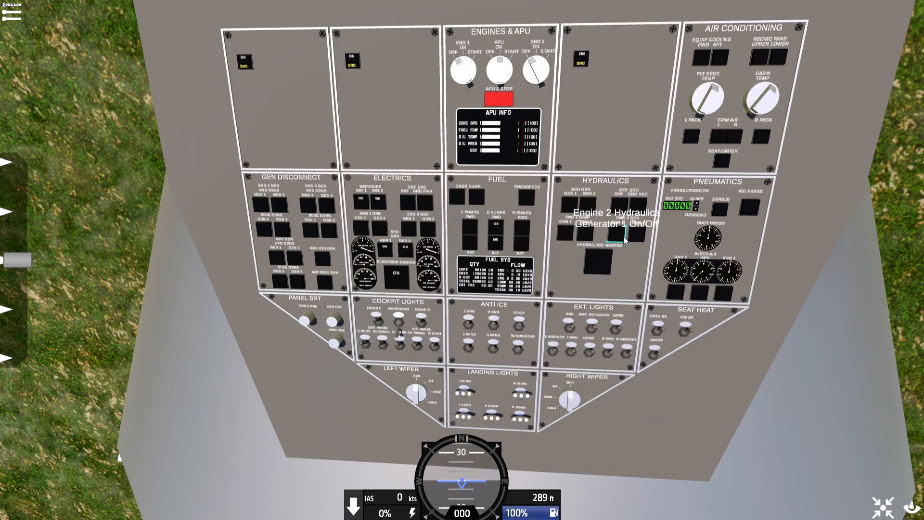
mouse_move(614, 267)
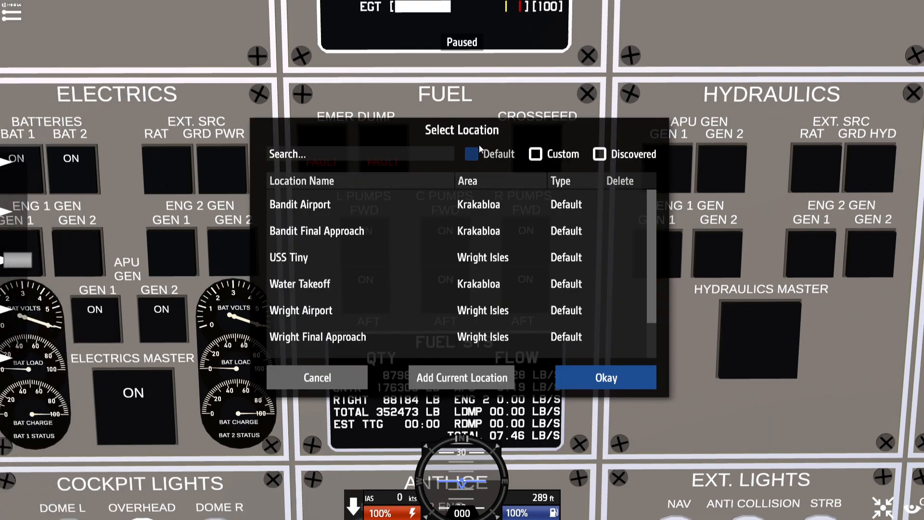
Switch the Select Location list to Custom, then Discovered, and browse it
click(535, 154)
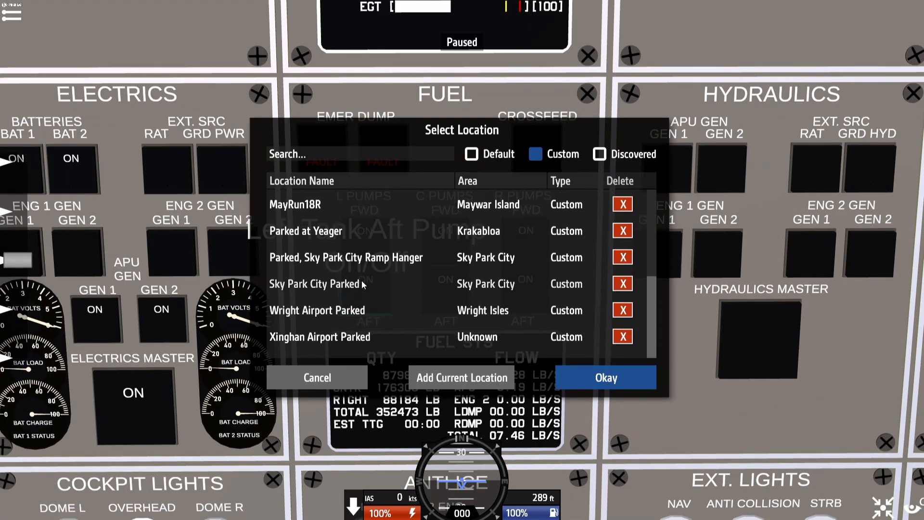
click(600, 154)
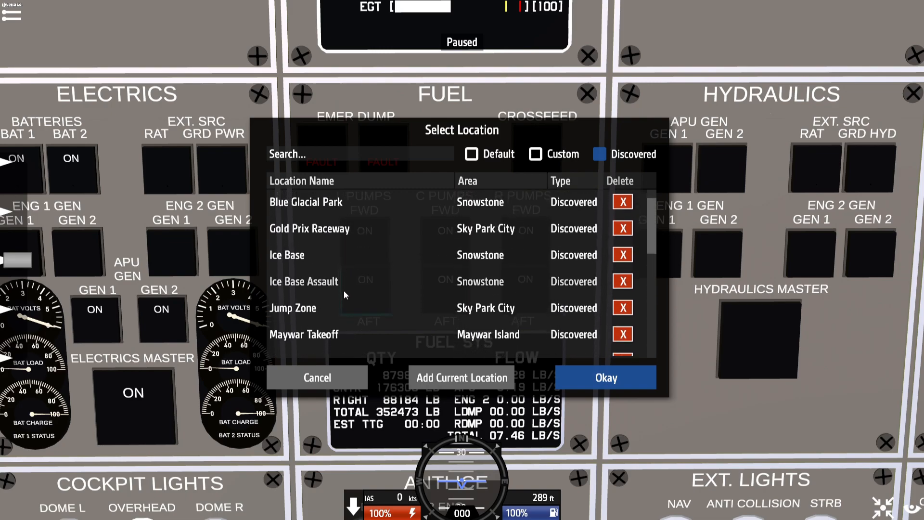
scroll(down, 3)
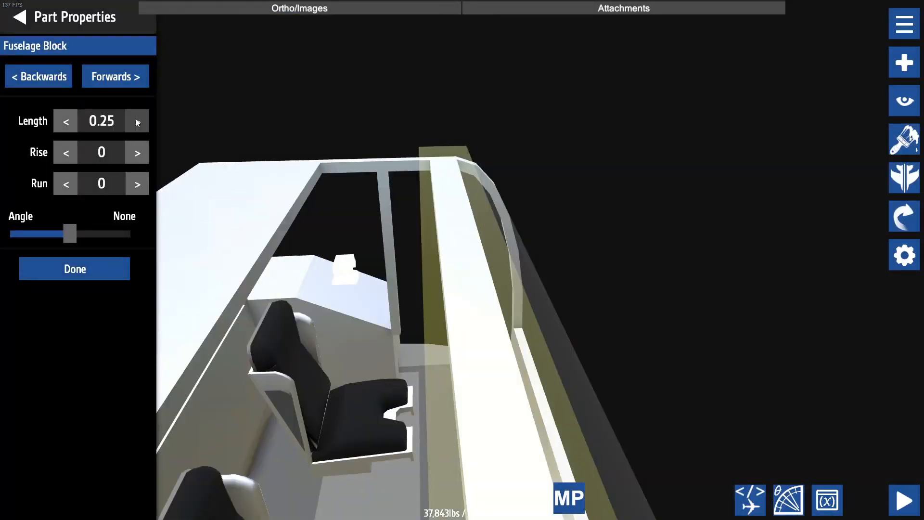
Adjust the fuselage block and view the whole overhead panel on the cockpit shell
click(74, 268)
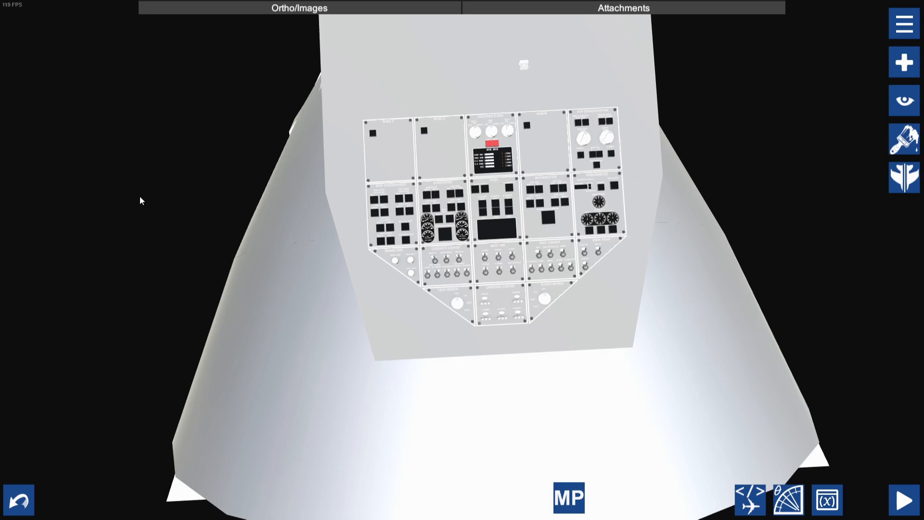